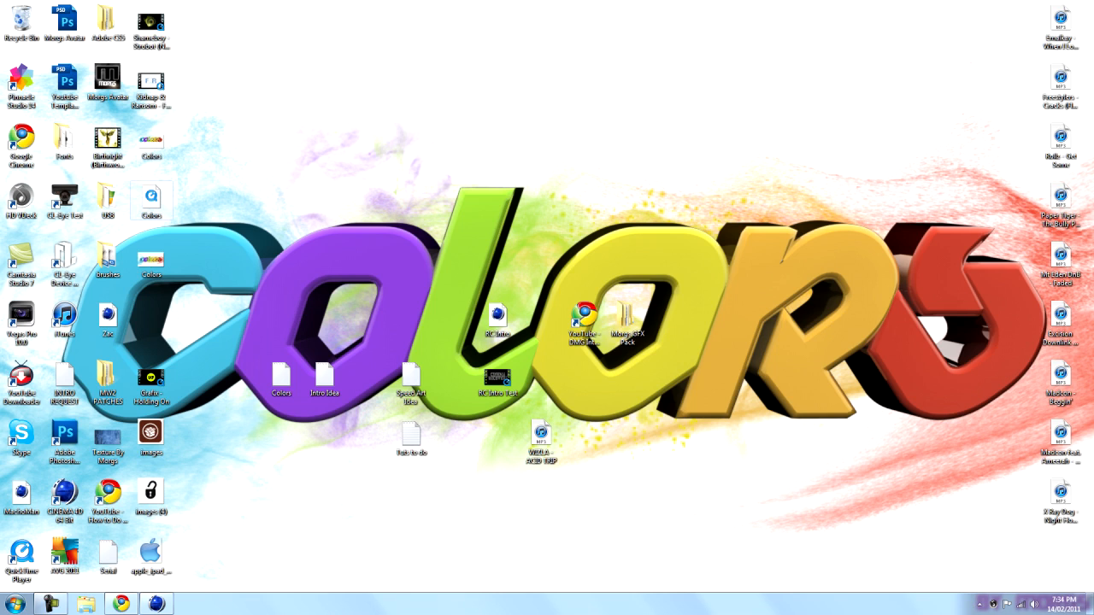
Open colors.camrec with Camtasia Studio from the desktop and dismiss the missing-filters warning.
right_click(151, 196)
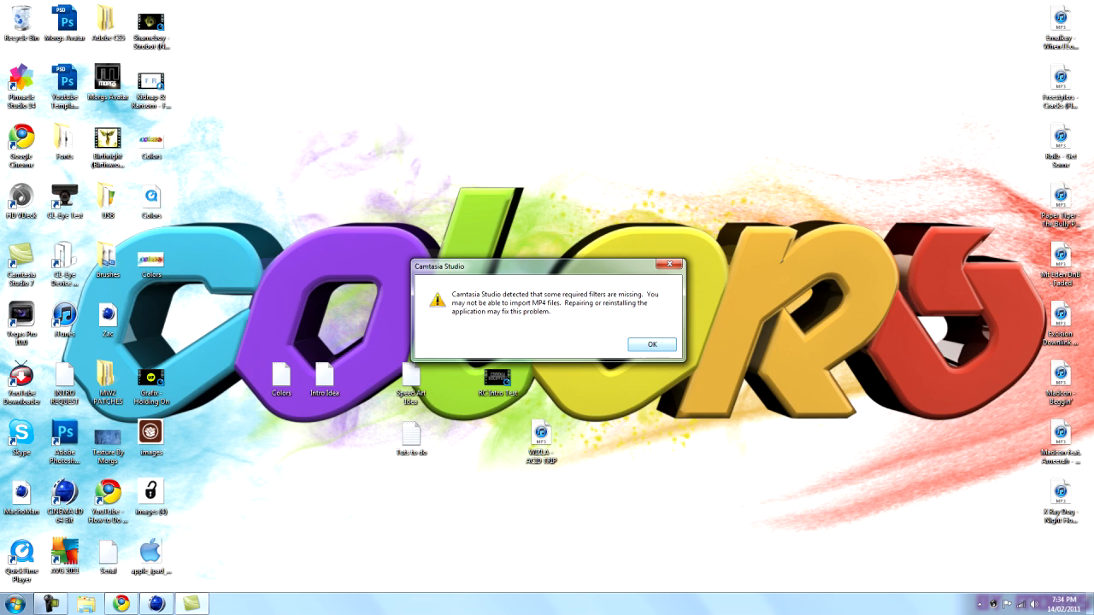
click(651, 345)
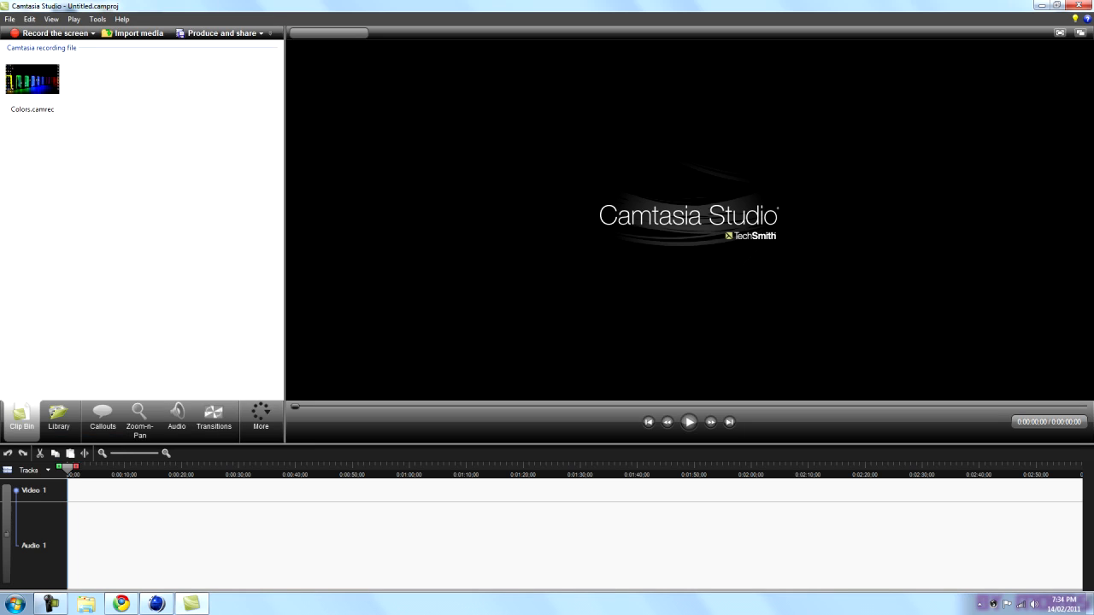
Extract the colors.camrec clip's contents into a newly created New folder on the Desktop.
click(31, 79)
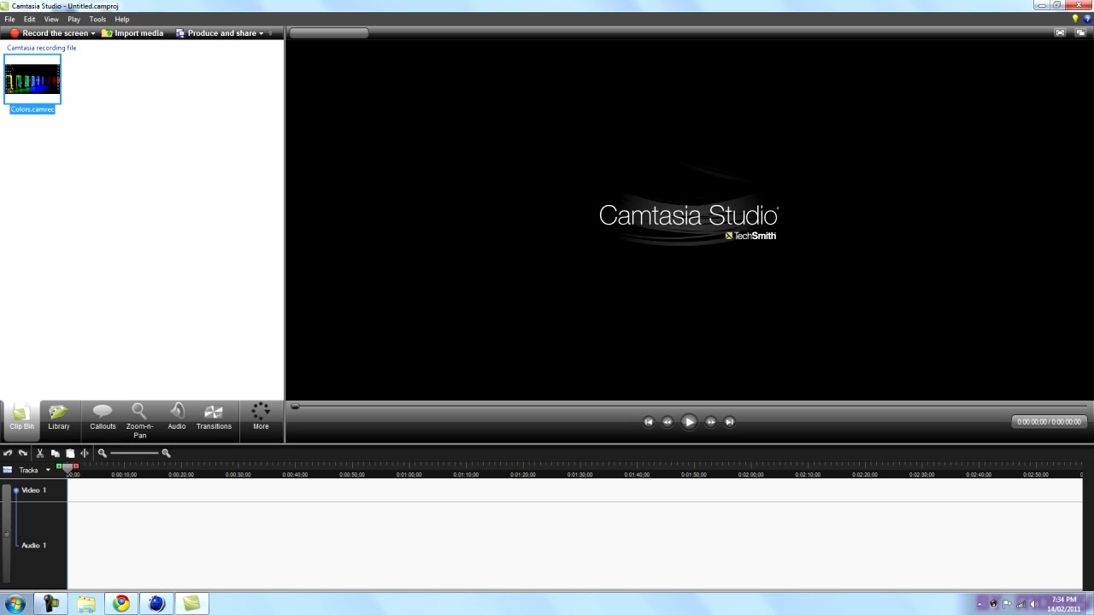
right_click(31, 77)
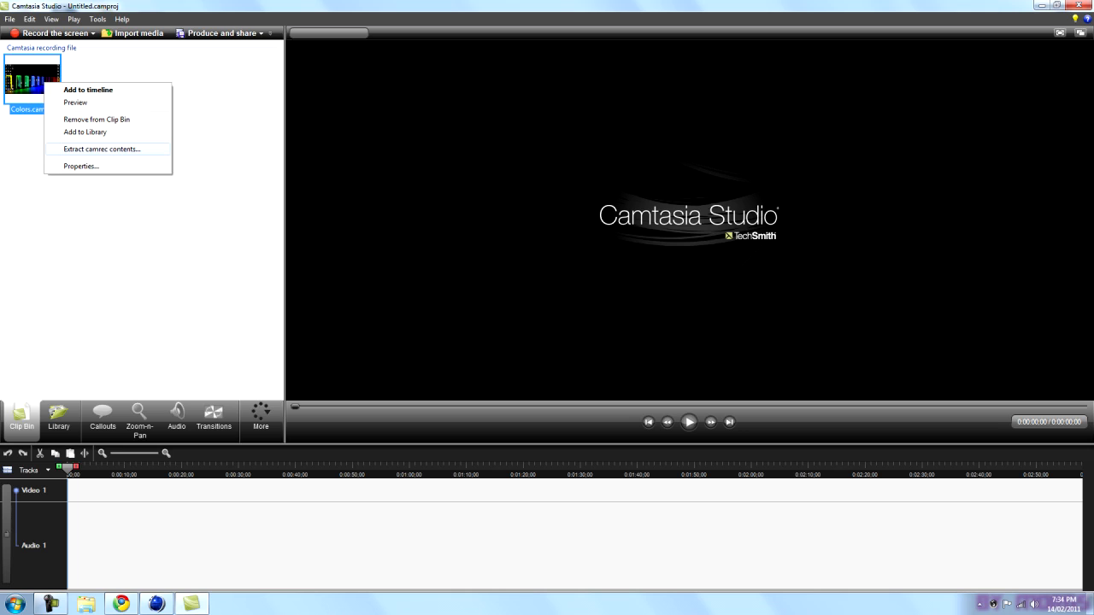
click(103, 149)
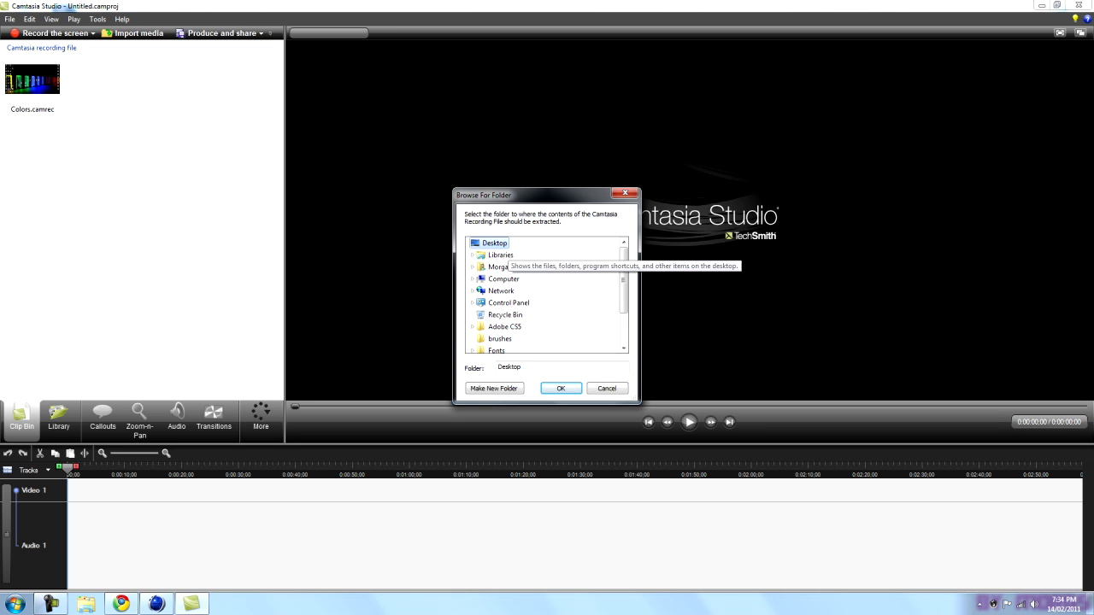
scroll(down, 3)
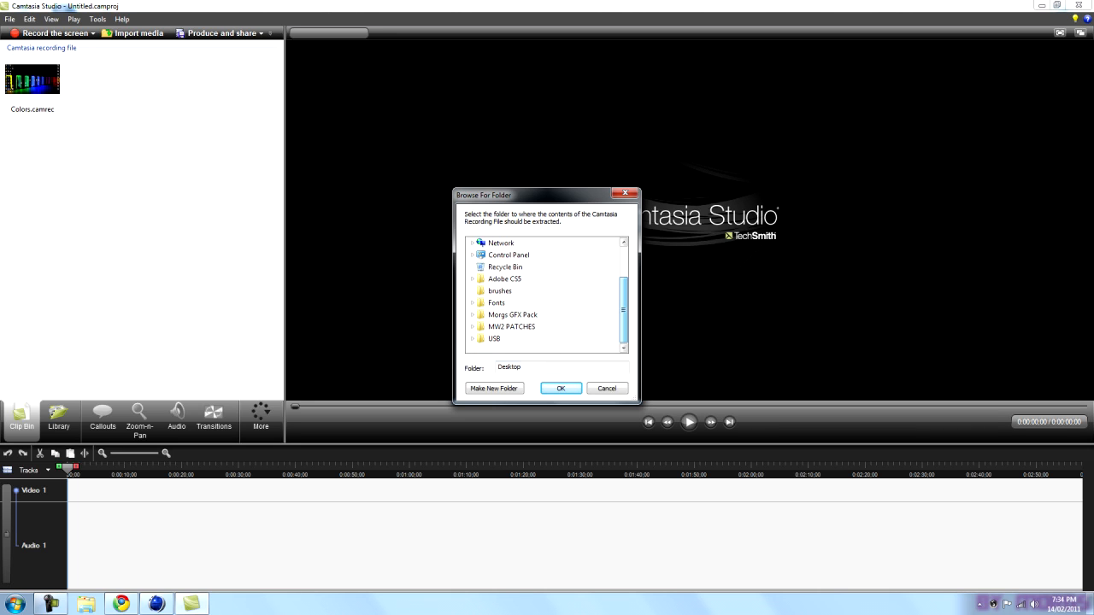
click(493, 388)
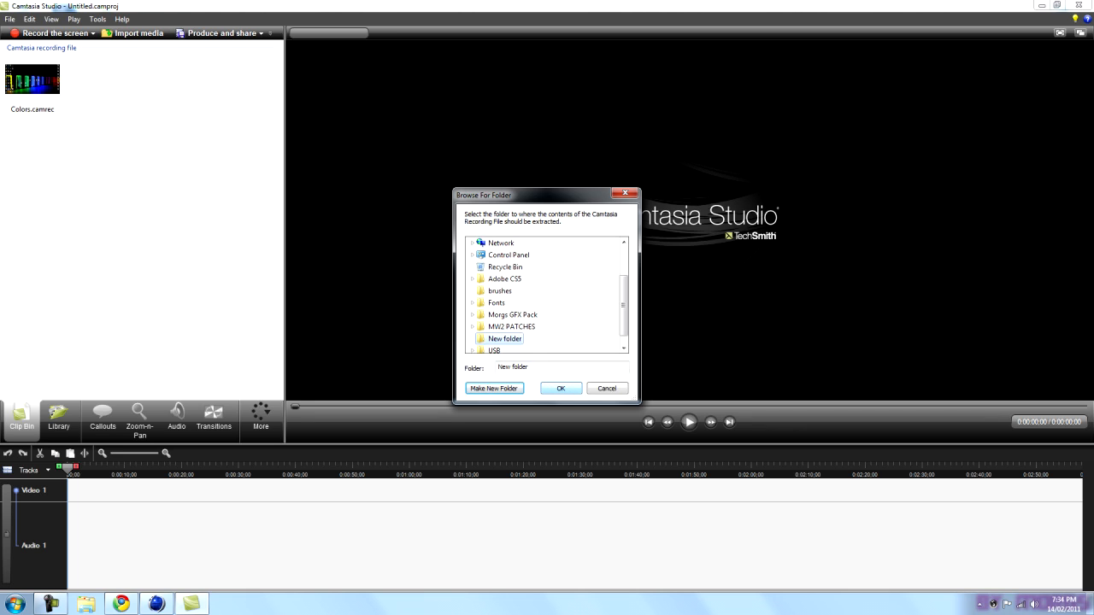
click(560, 388)
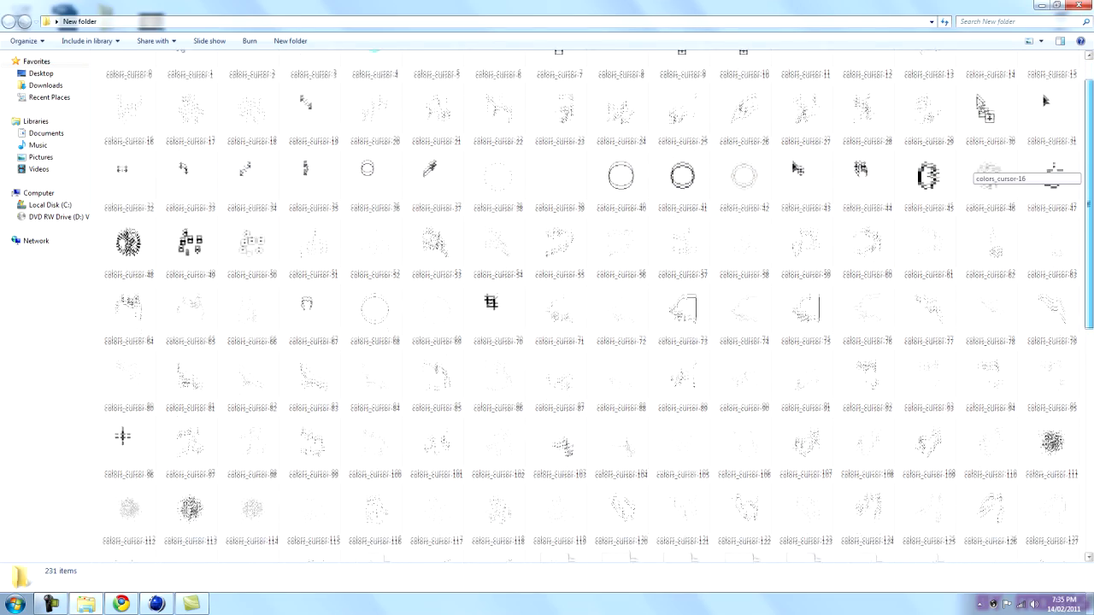
Delete every extracted file except the colors_Screen_Stream video, then select that remaining AVI.
scroll(down, 3)
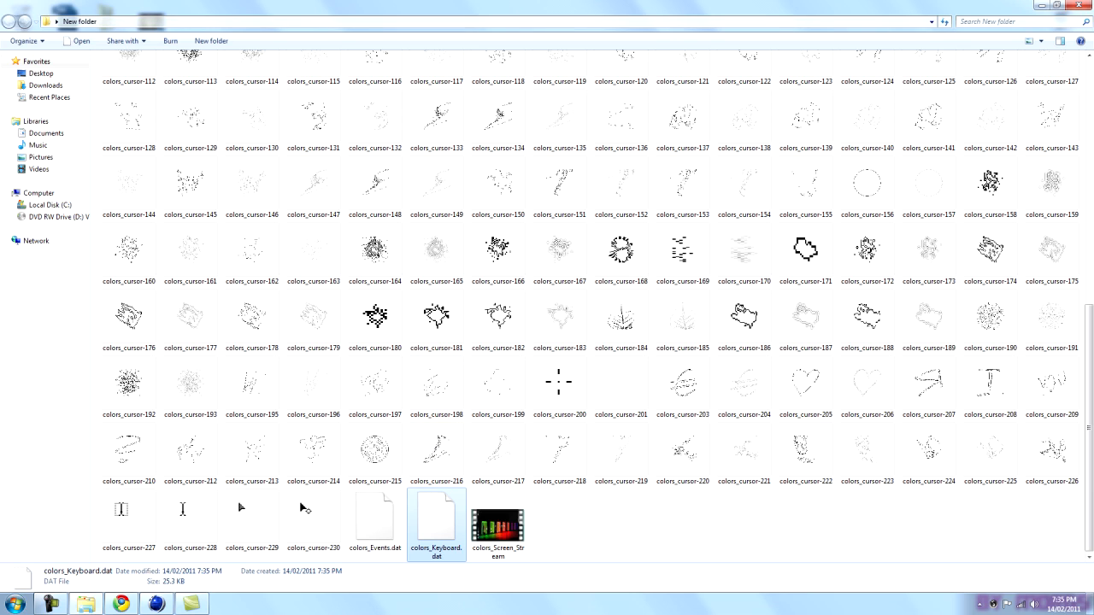
key(ctrl+a)
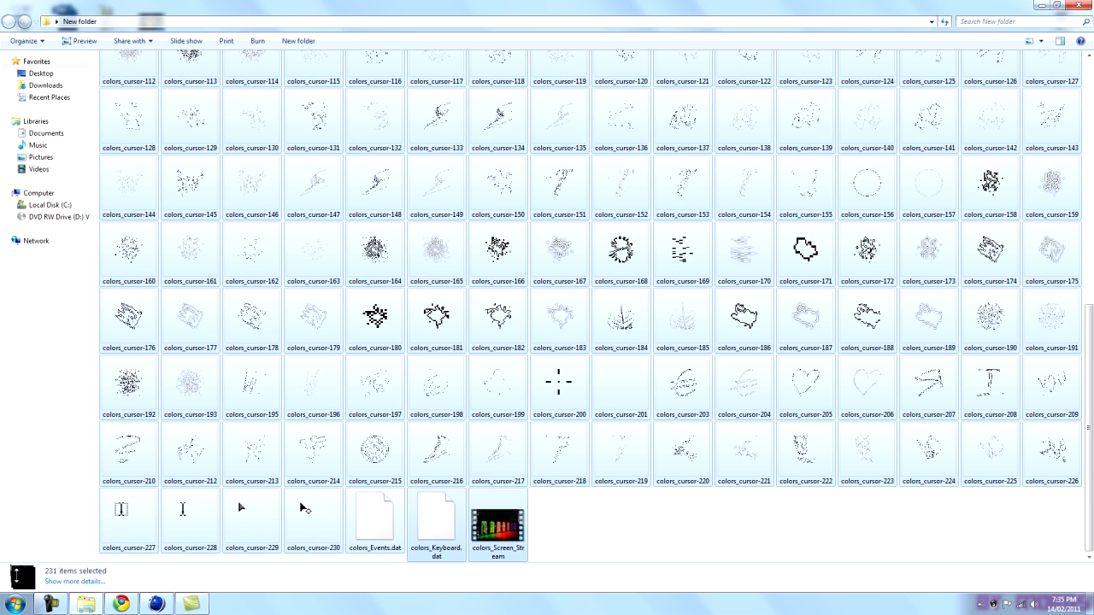
mouse_move(499, 512)
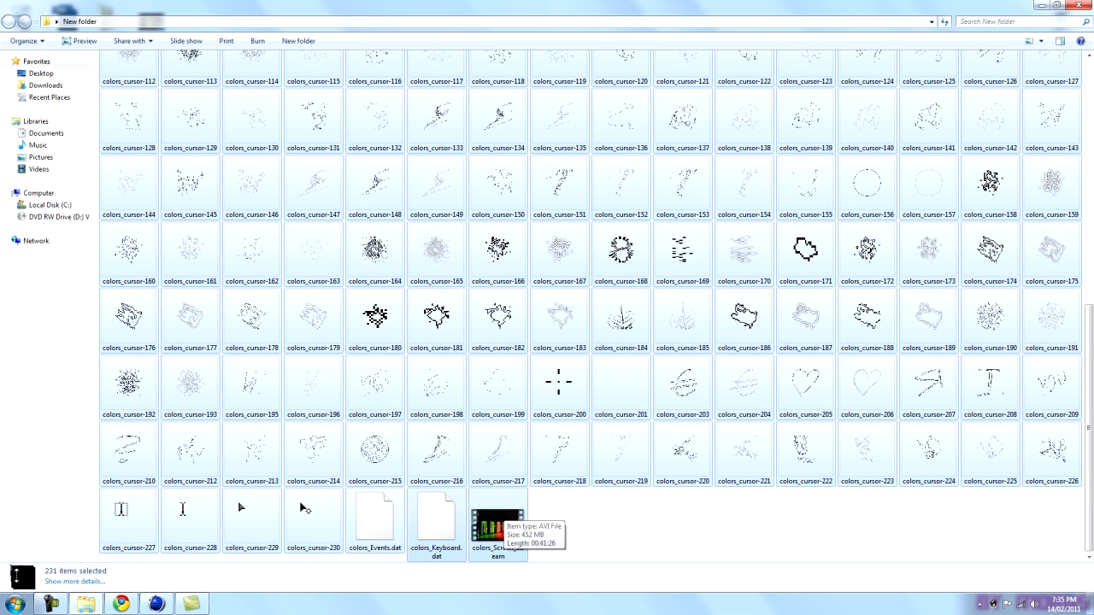
key(Delete)
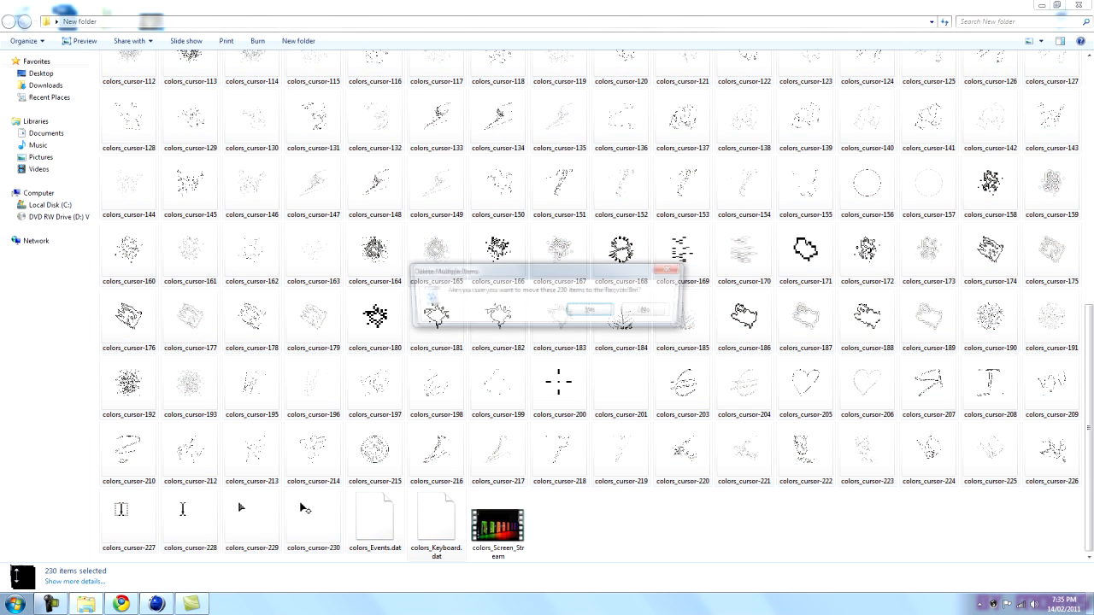
click(588, 310)
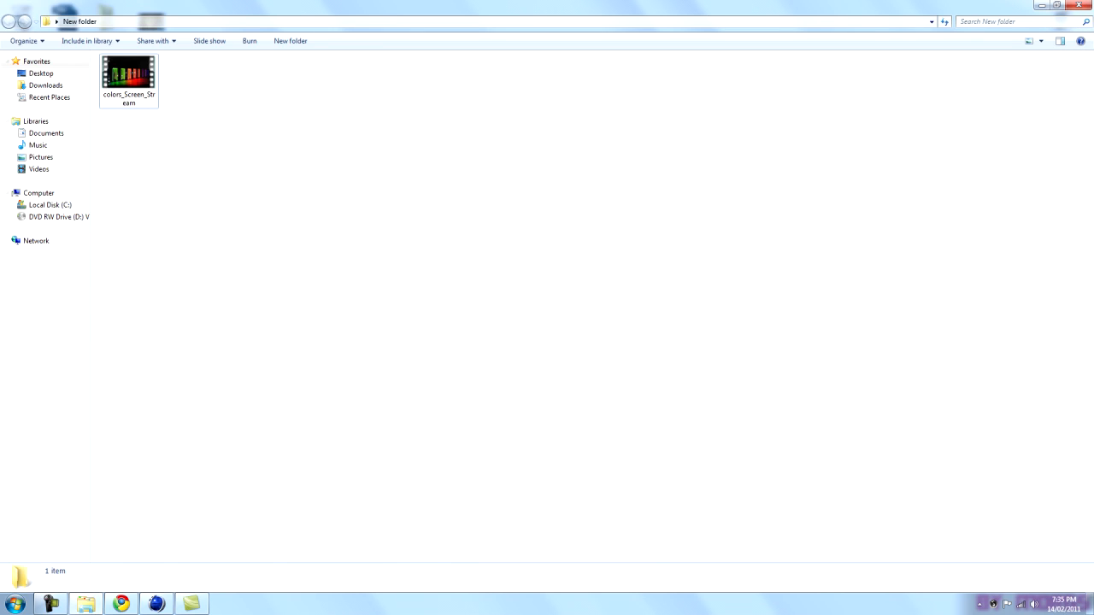
click(128, 77)
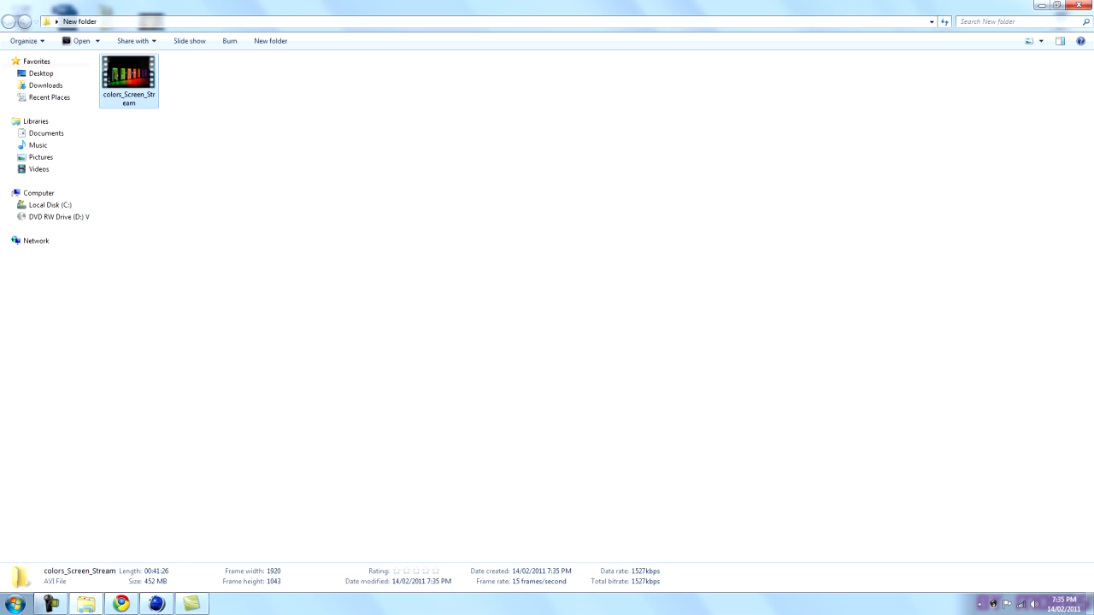